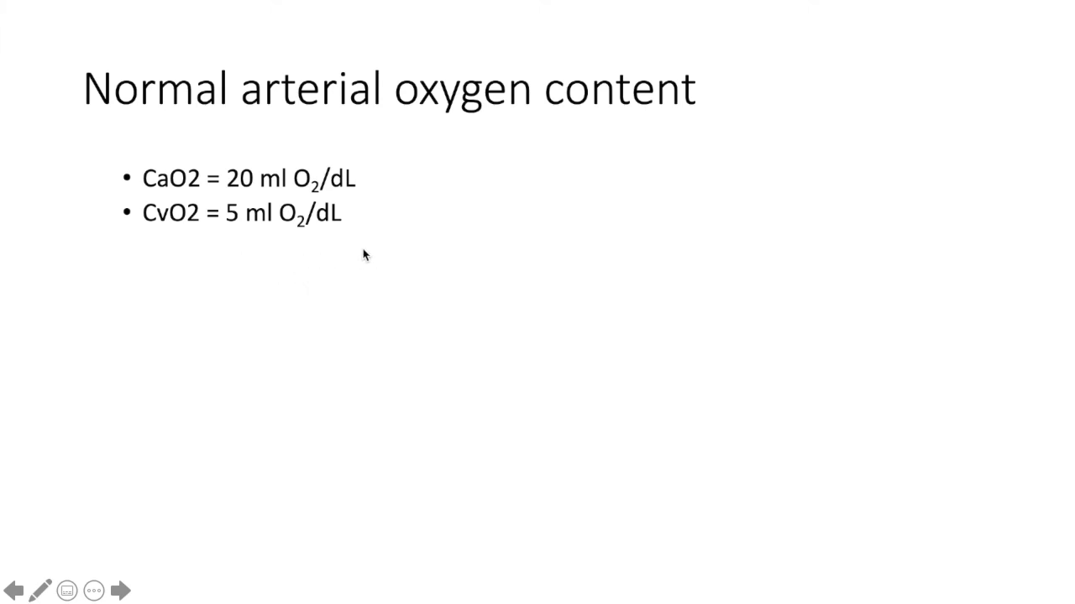
mouse_move(424, 238)
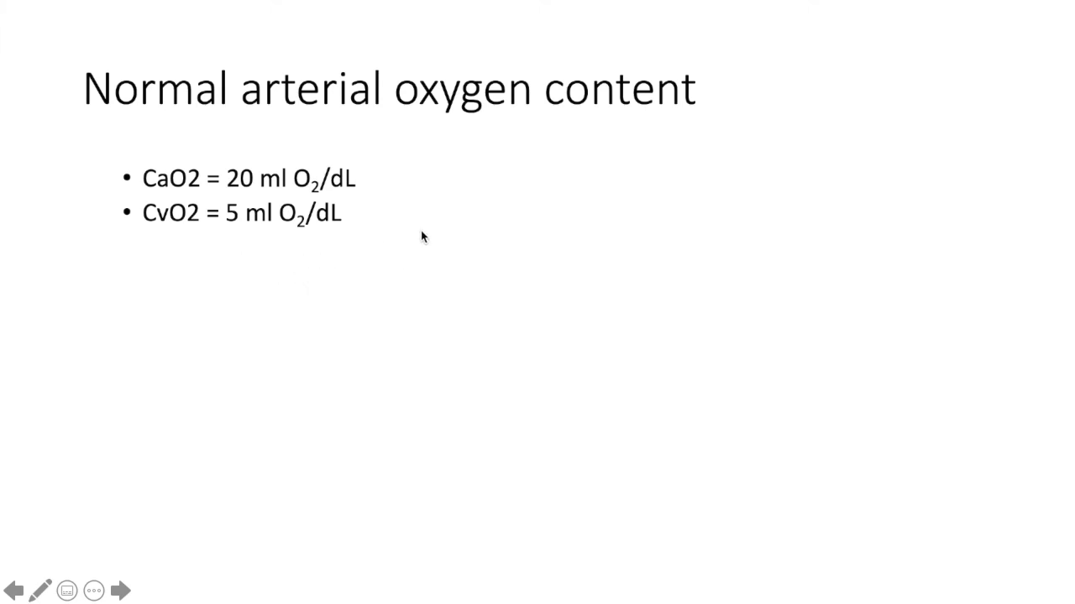